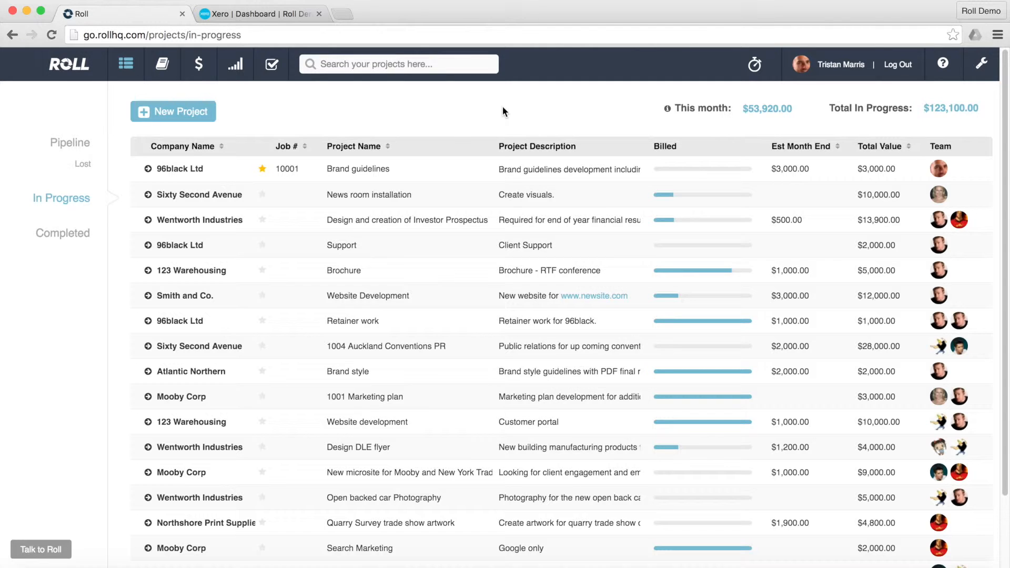
mouse_move(429, 159)
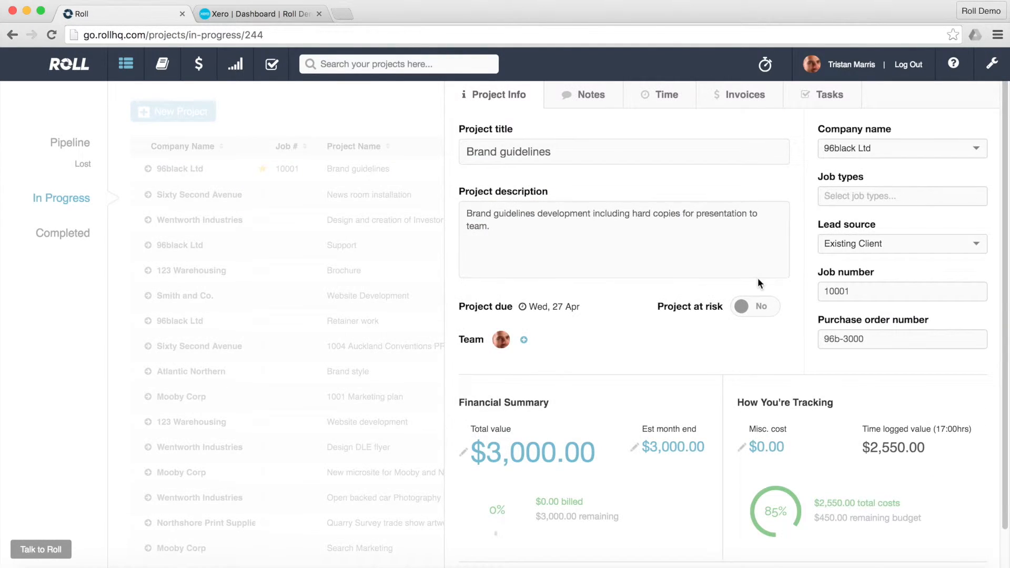
- Show the Brand guidelines project's time log: 17 hours worth $2,550
scroll(down, 3)
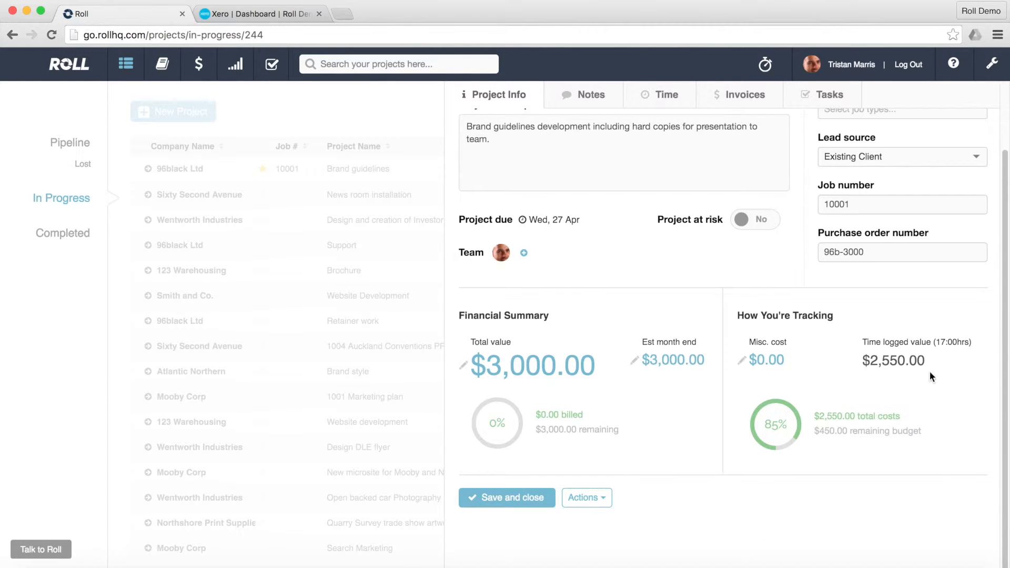
mouse_move(940, 356)
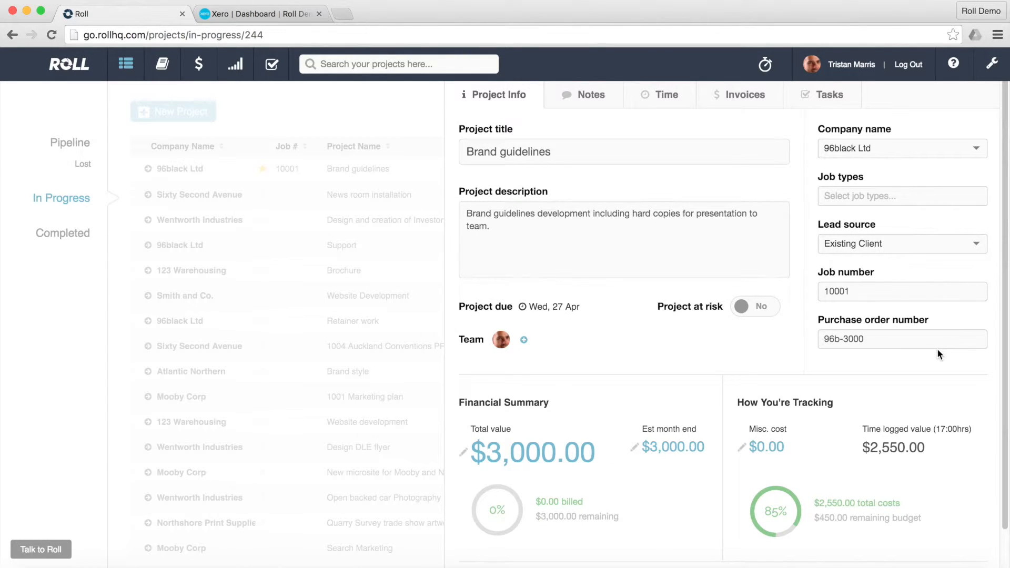
mouse_move(895, 384)
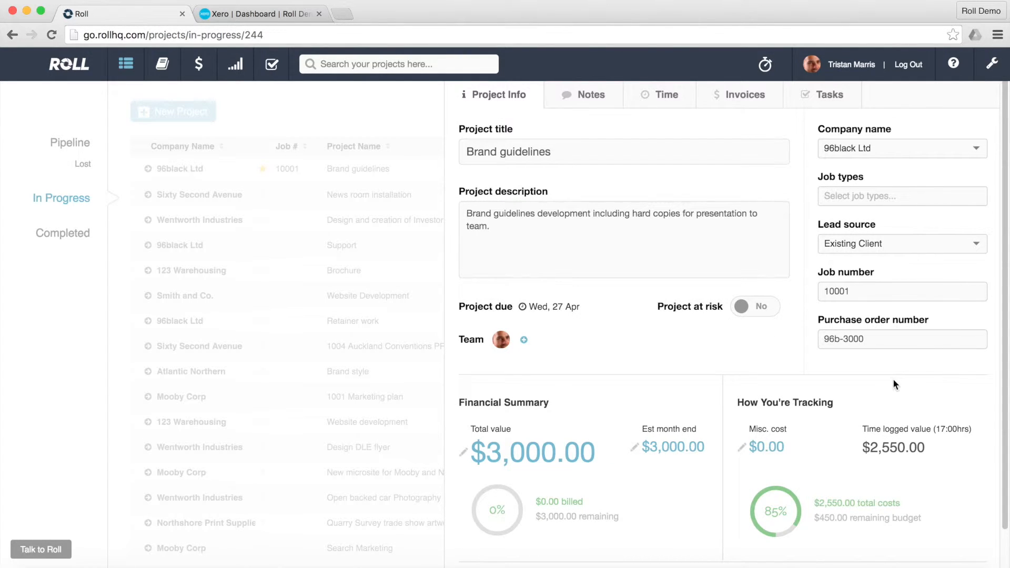
click(665, 95)
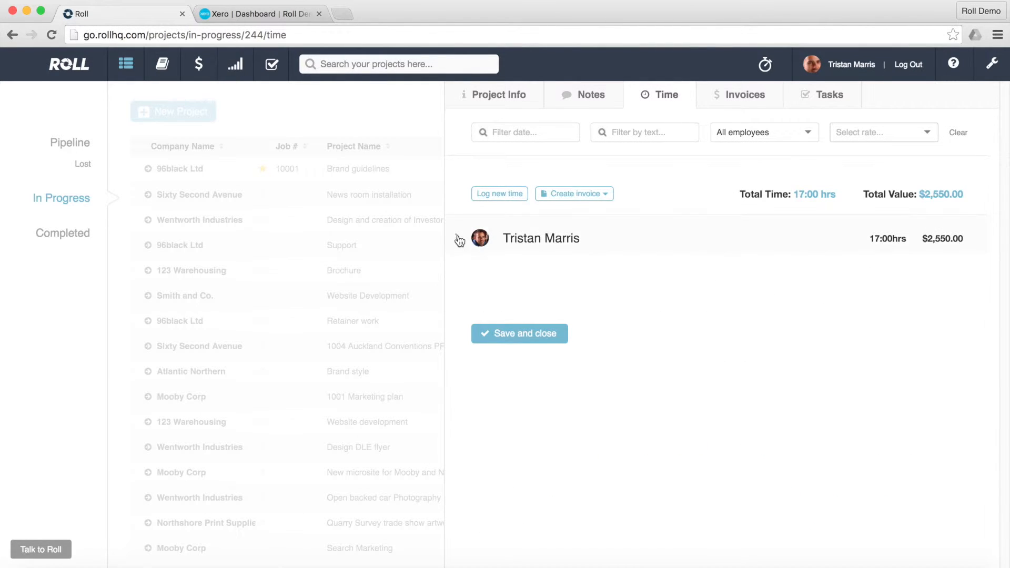
- Expand the team member's row into three time entries and show the invoicing options
click(458, 240)
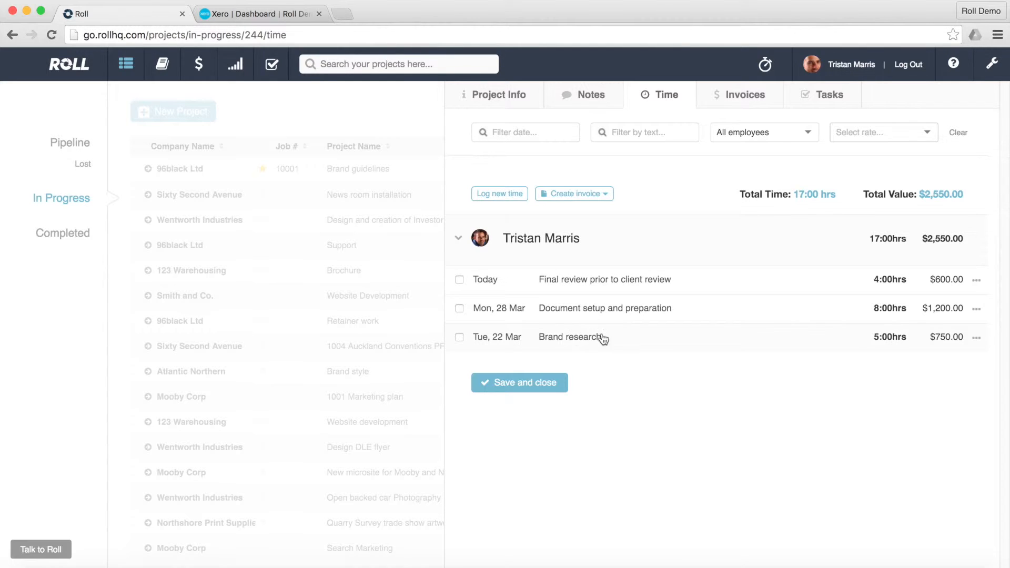
mouse_move(724, 377)
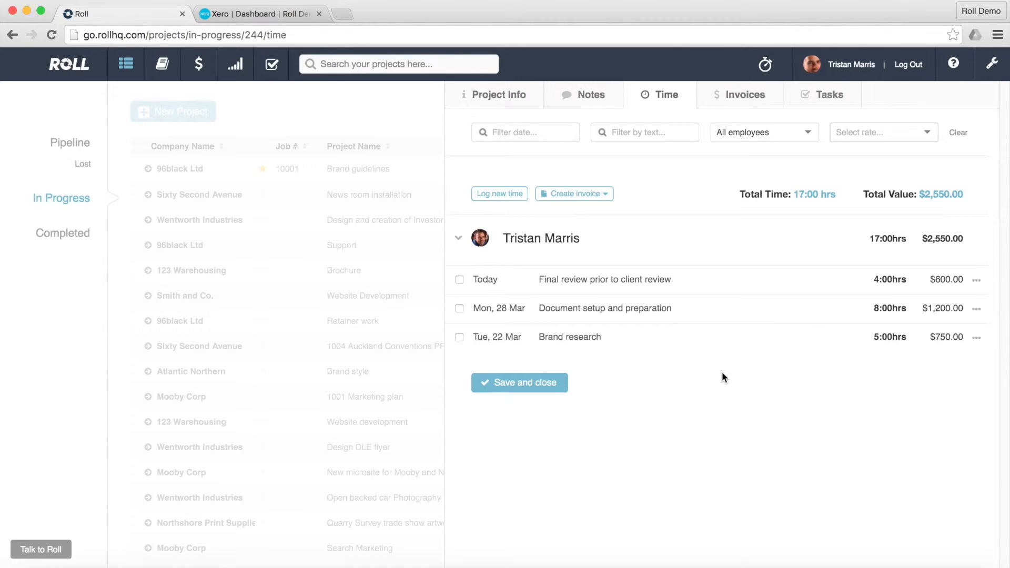
mouse_move(726, 368)
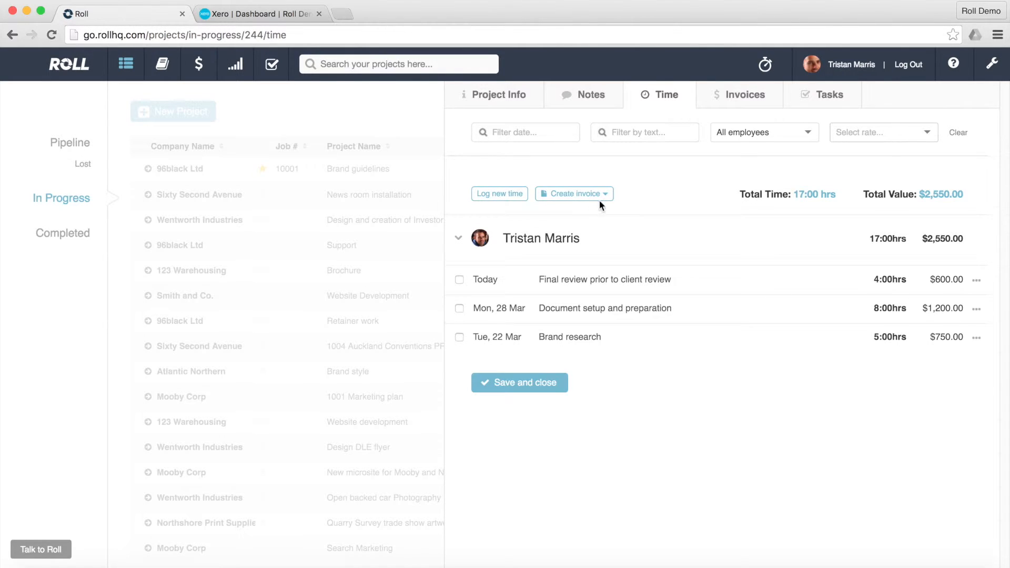
click(573, 194)
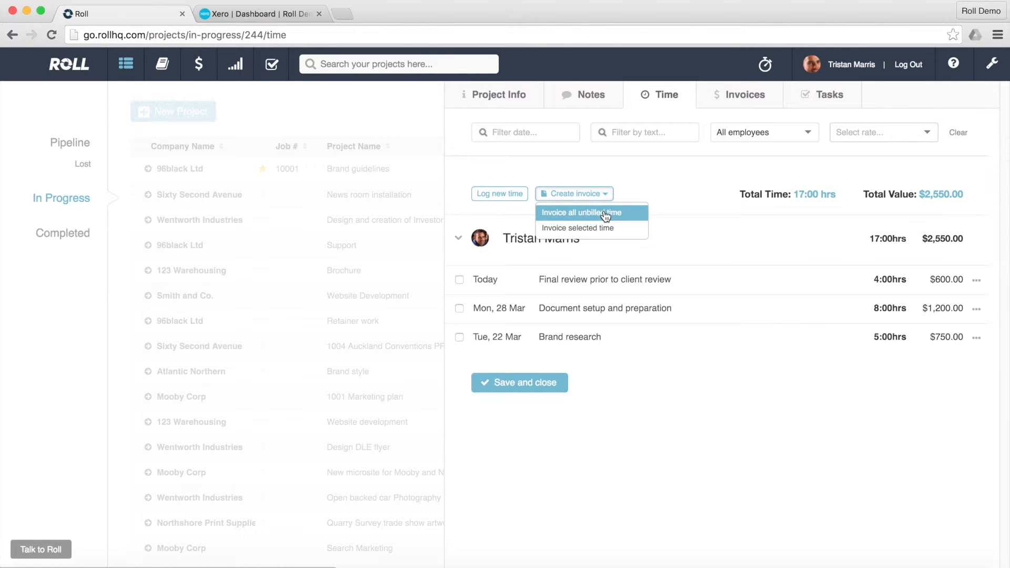
- Invoice all unbilled time and review the three-entry $2,932.50 draft for 96black Ltd
click(581, 213)
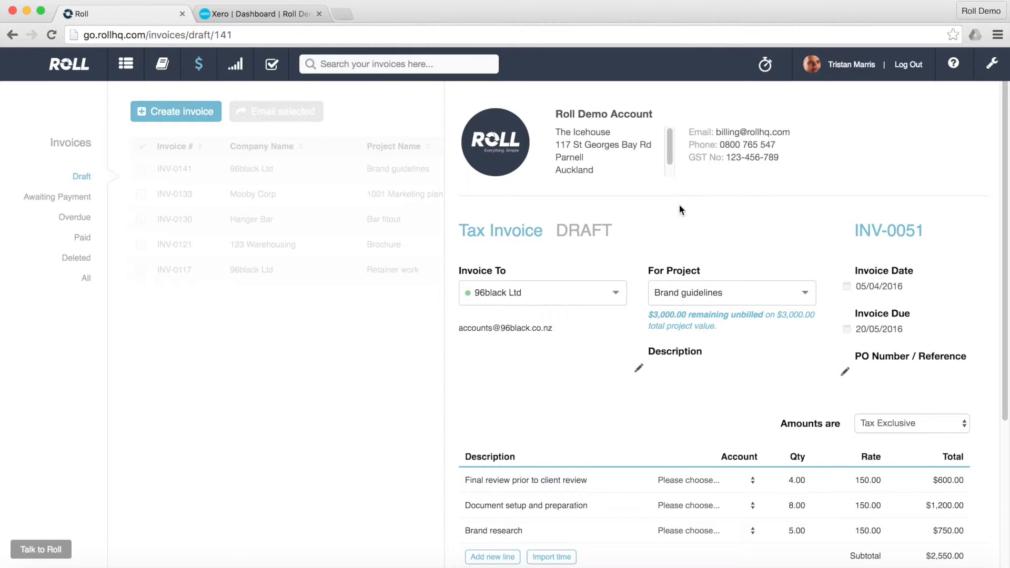
scroll(down, 3)
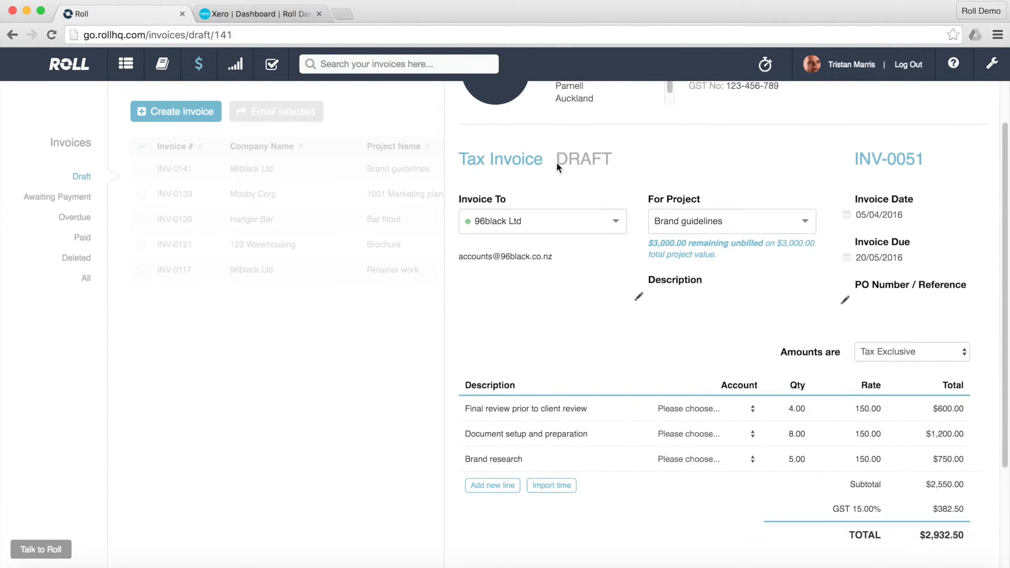
scroll(down, 3)
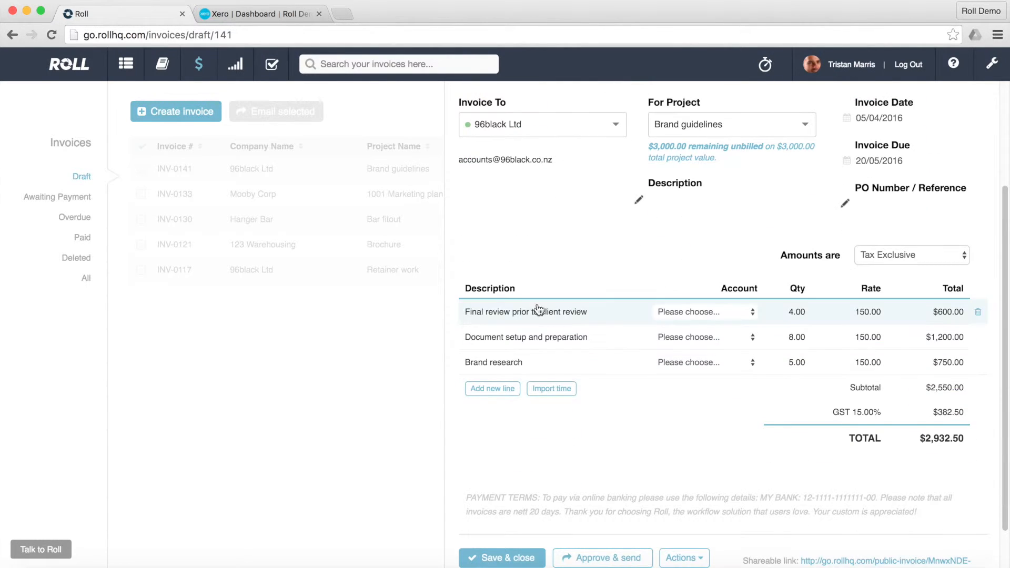
mouse_move(689, 319)
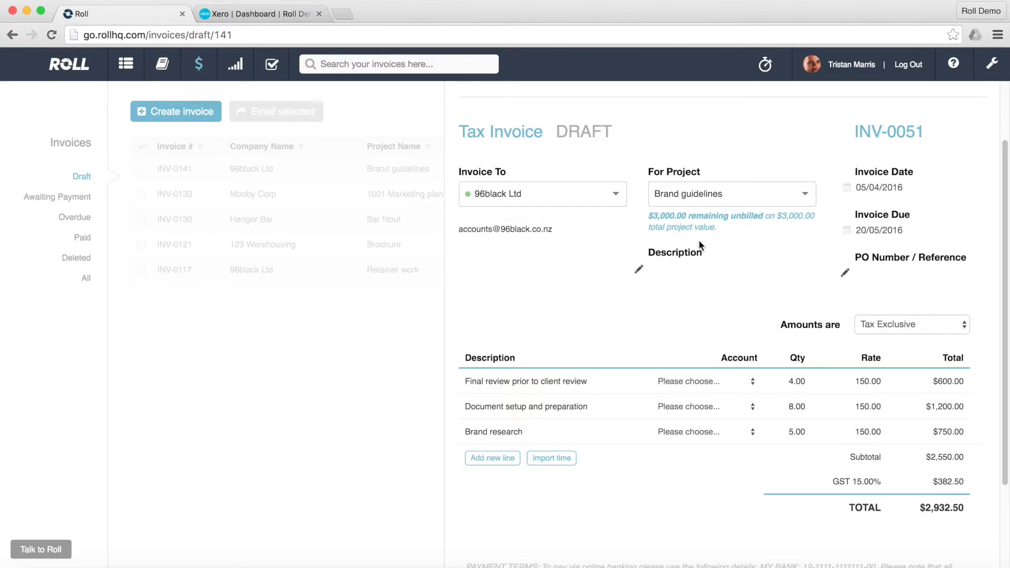
mouse_move(695, 245)
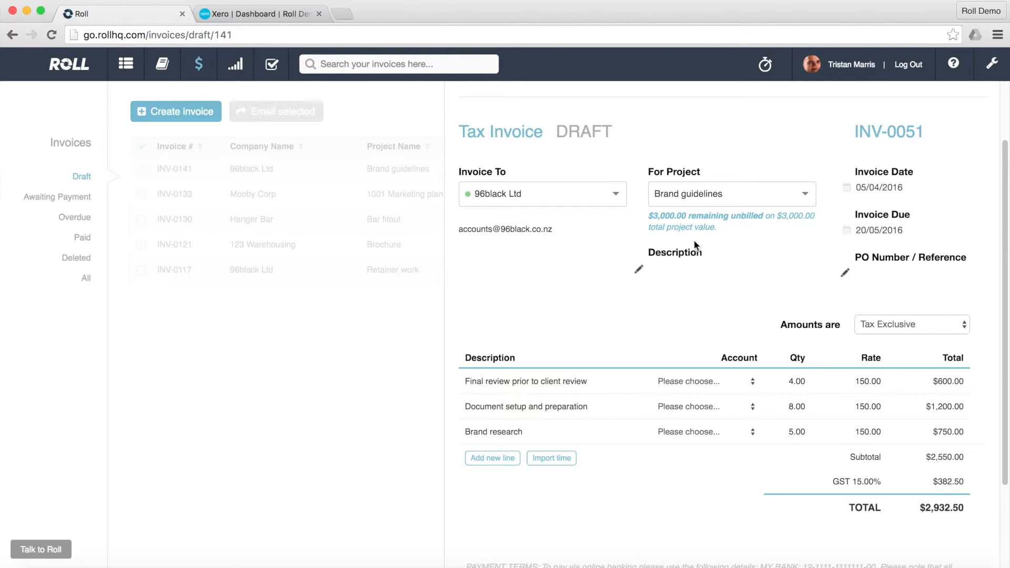
mouse_move(511, 210)
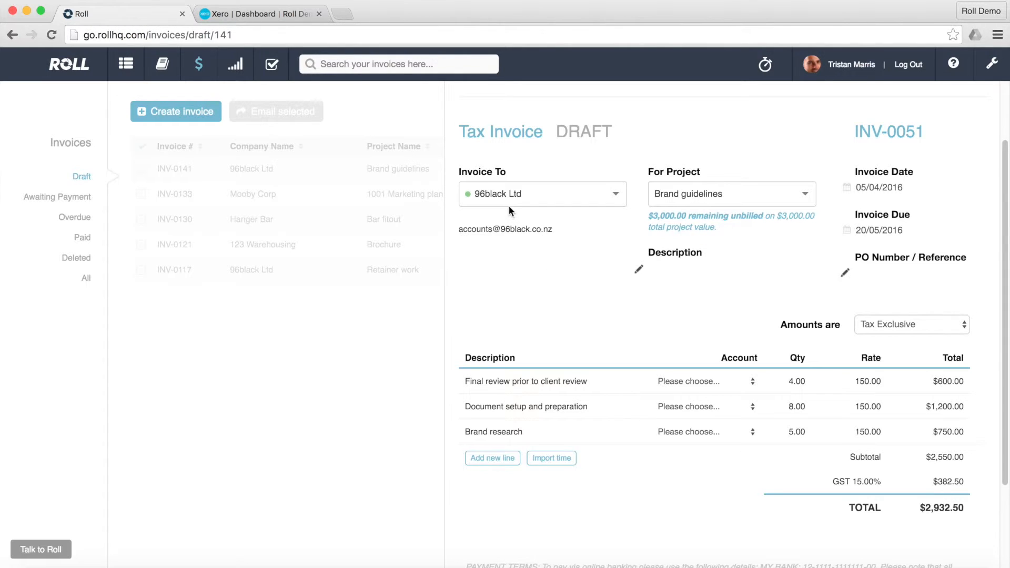
mouse_move(632, 222)
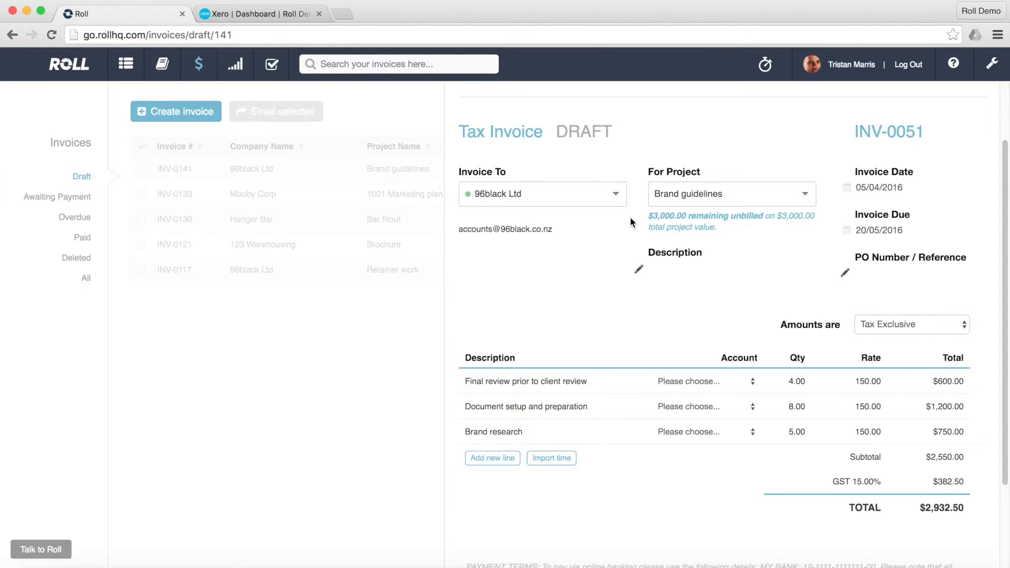
- Set the invoice description to 'Brand guidelines work.'
click(667, 268)
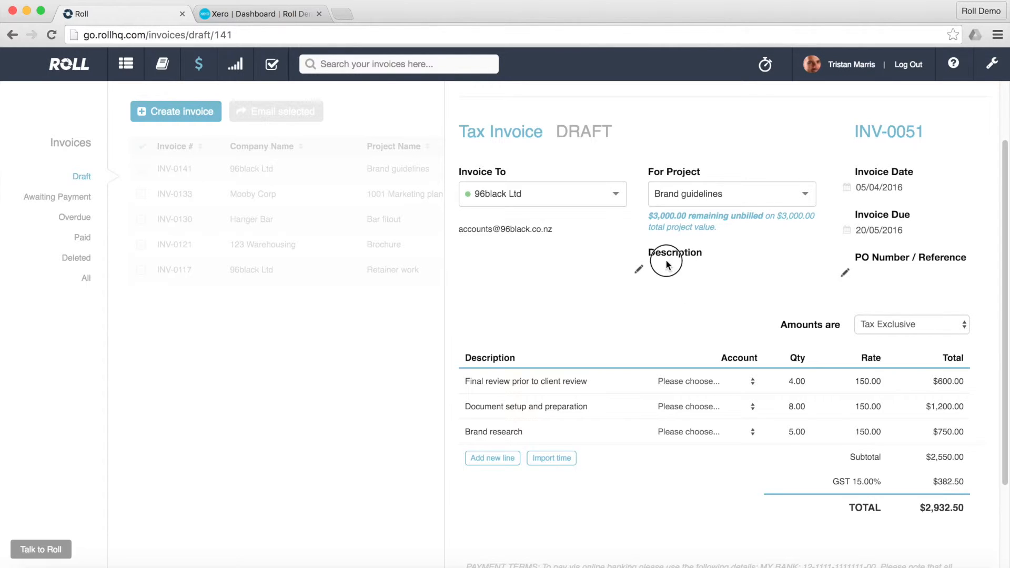
text(Brand guidelines work.)
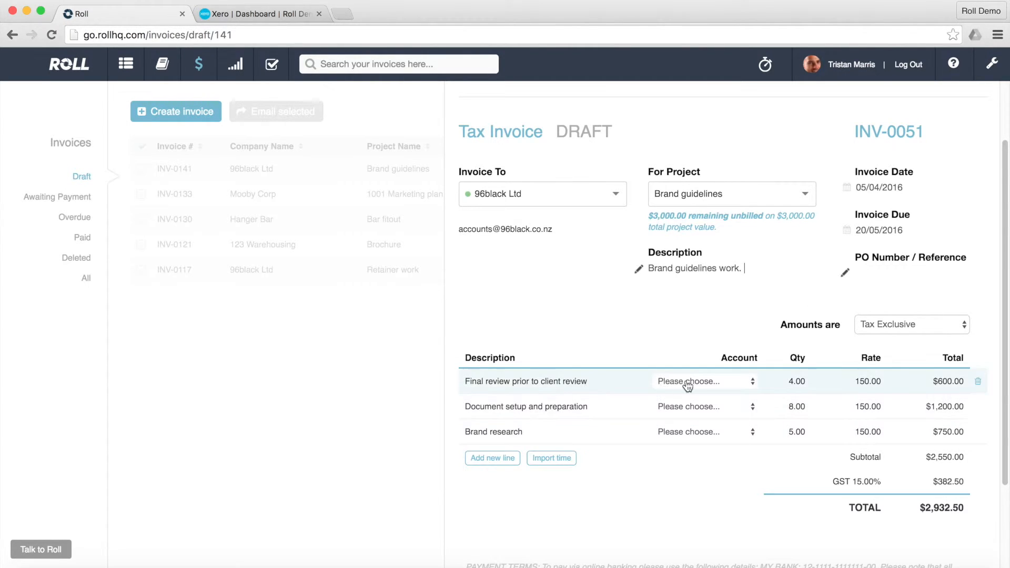
mouse_move(666, 395)
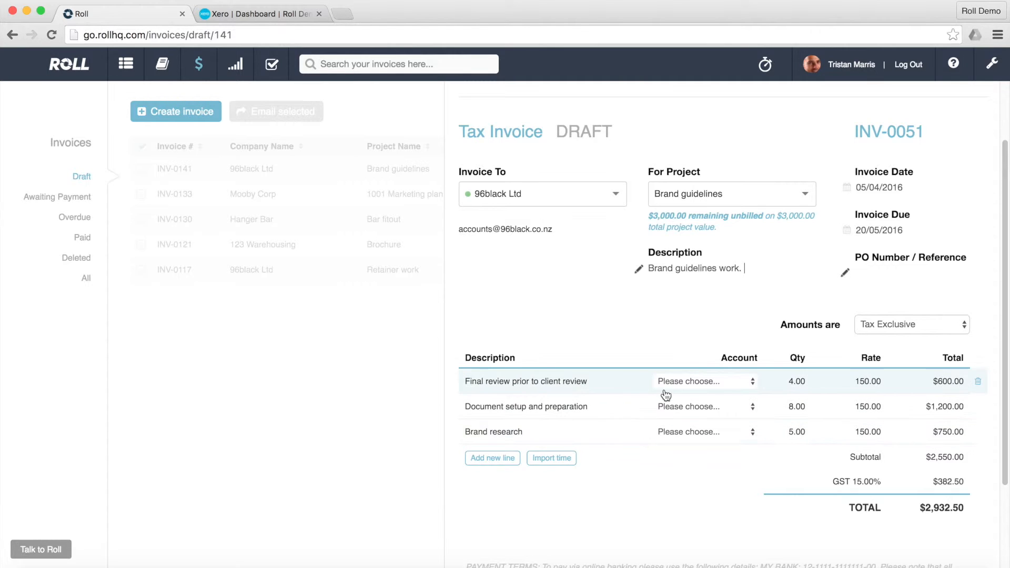
mouse_move(750, 386)
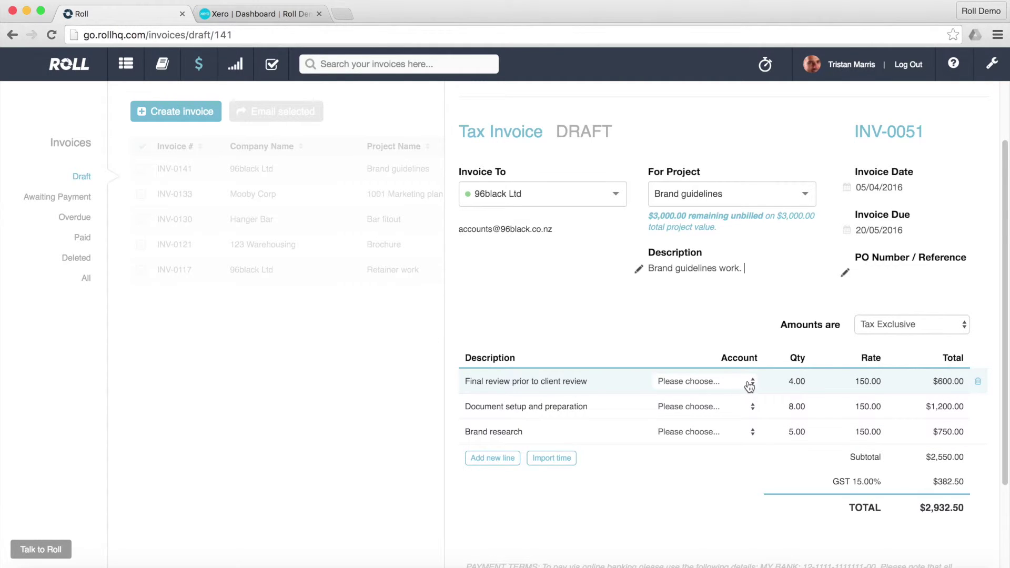
click(701, 382)
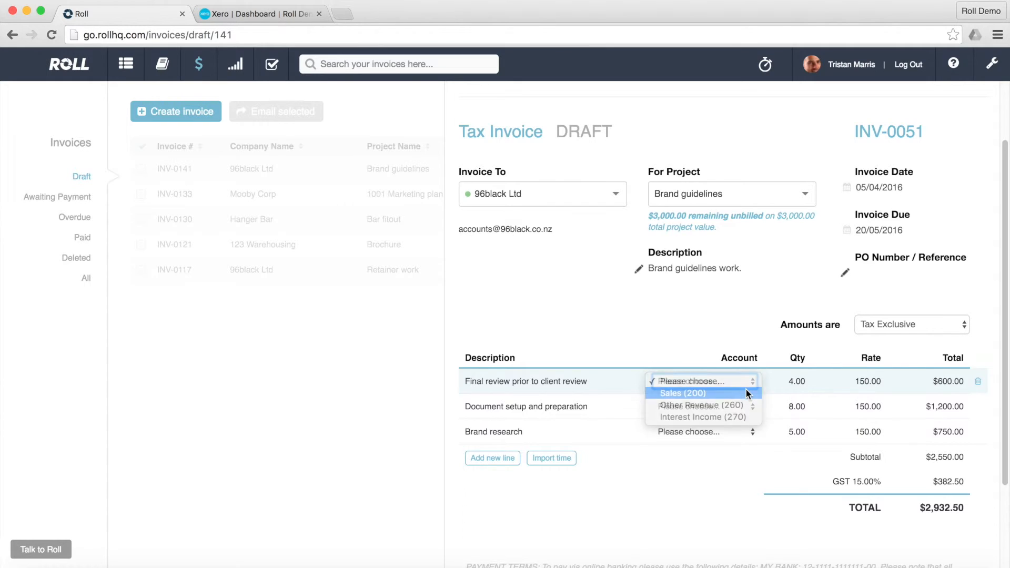
- Code the invoice line items, including Brand research, to Sales (200)
click(680, 393)
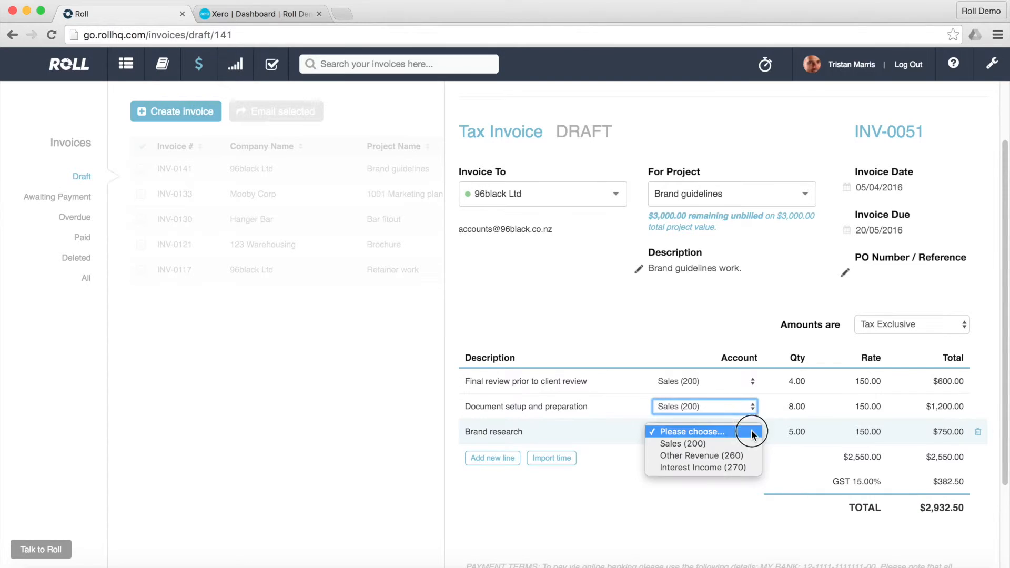
click(681, 443)
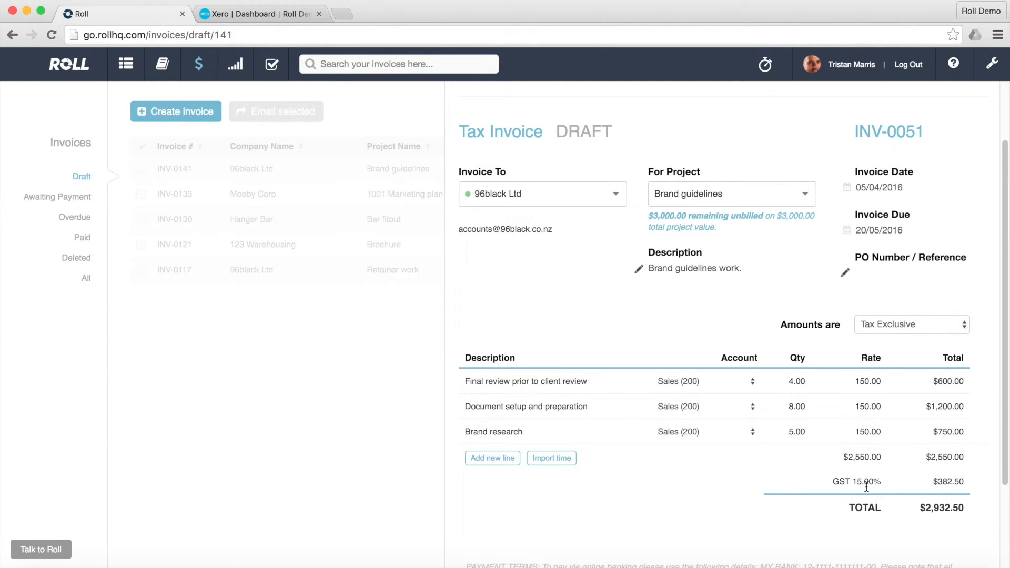
- Review the finished invoice and approve it for sending
scroll(down, 3)
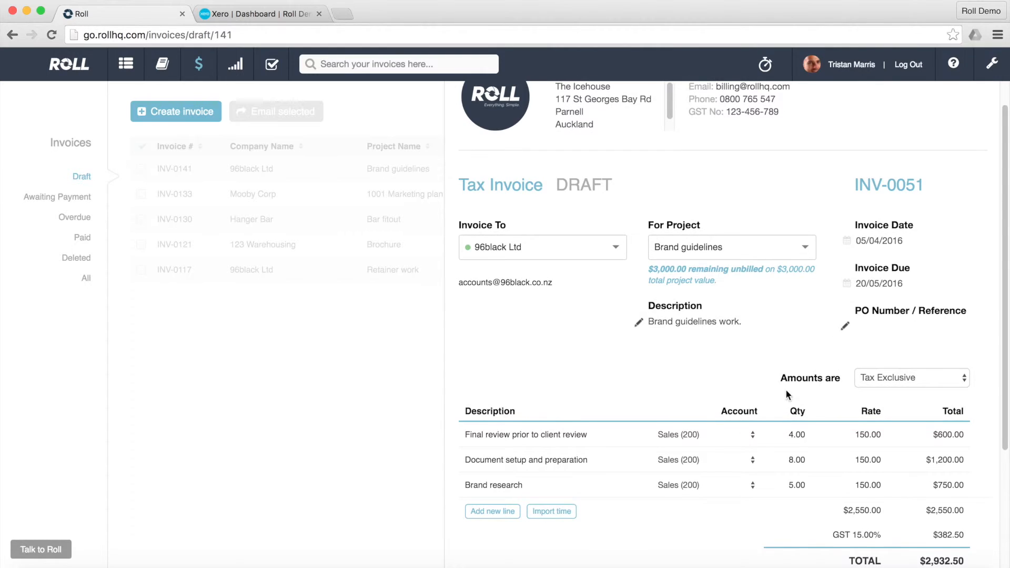
scroll(down, 3)
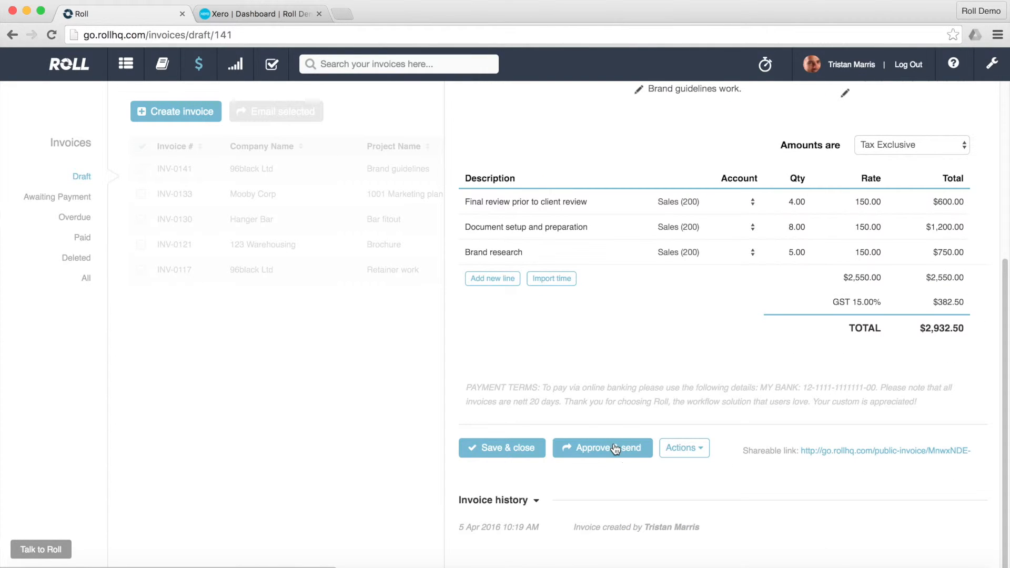
click(602, 447)
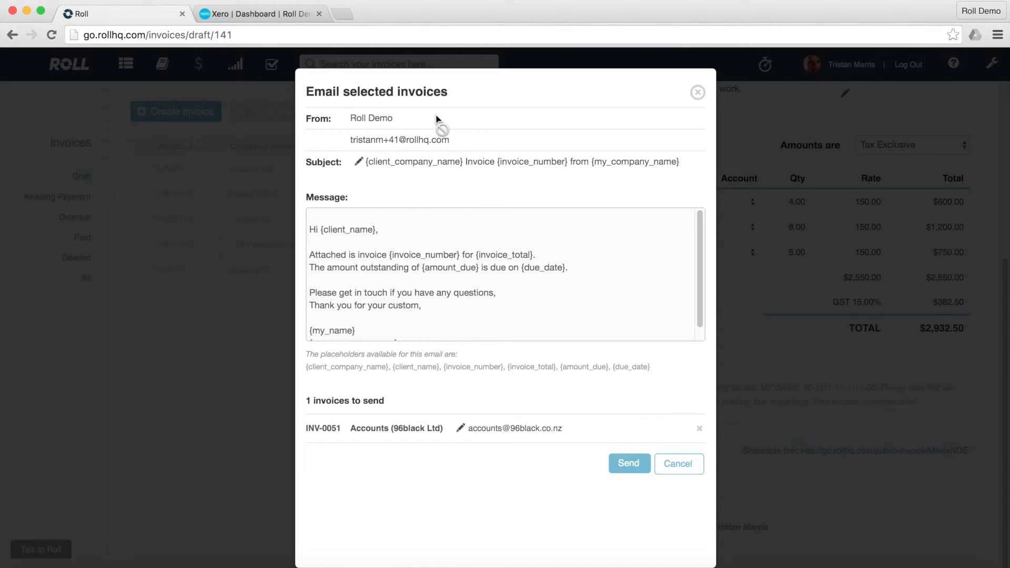
mouse_move(389, 134)
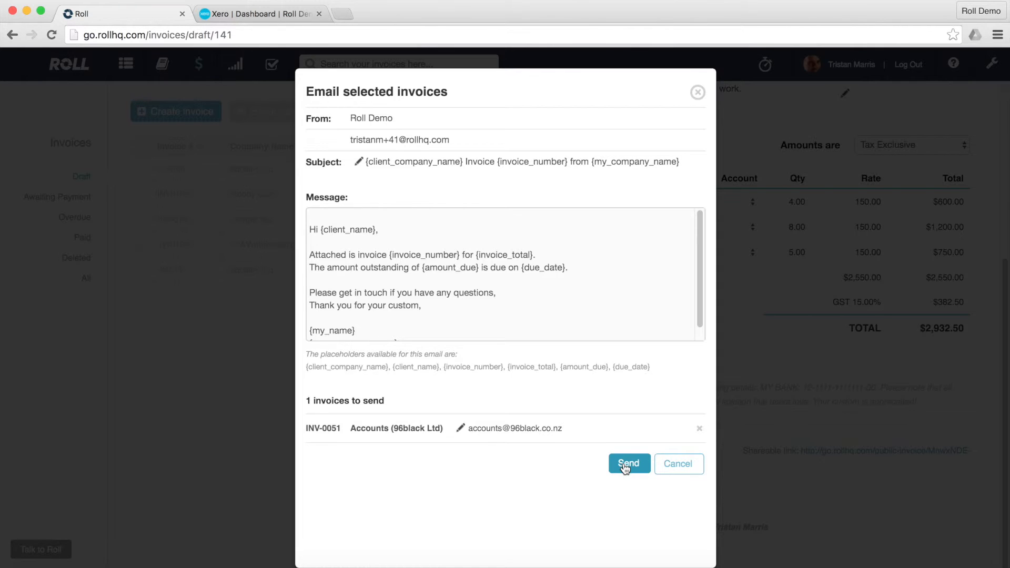
- Email INV-0051 to 96black Ltd accounts with the default subject and message
click(629, 463)
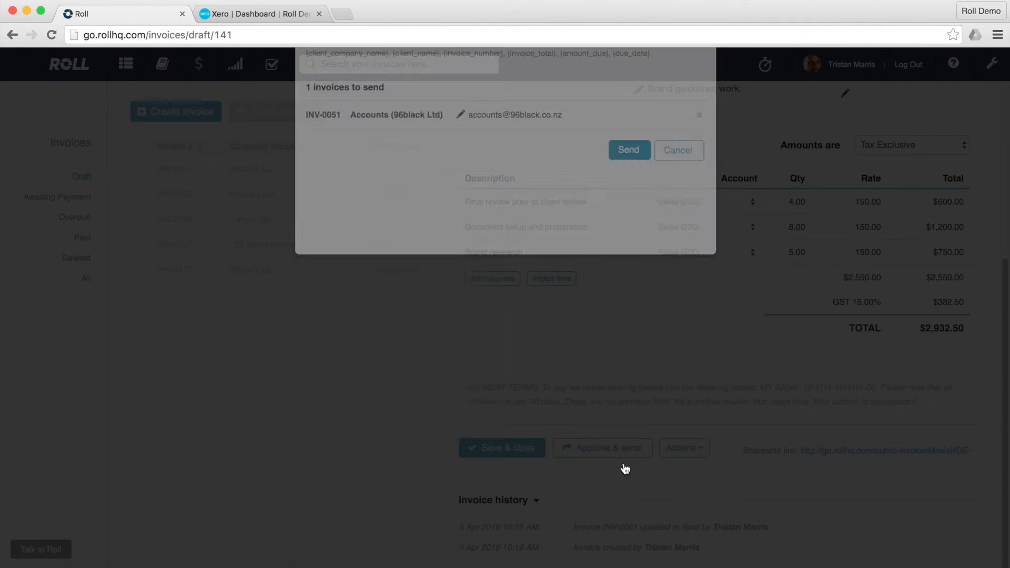
- Dismiss the email dialog and go back to the four remaining draft invoices
click(679, 151)
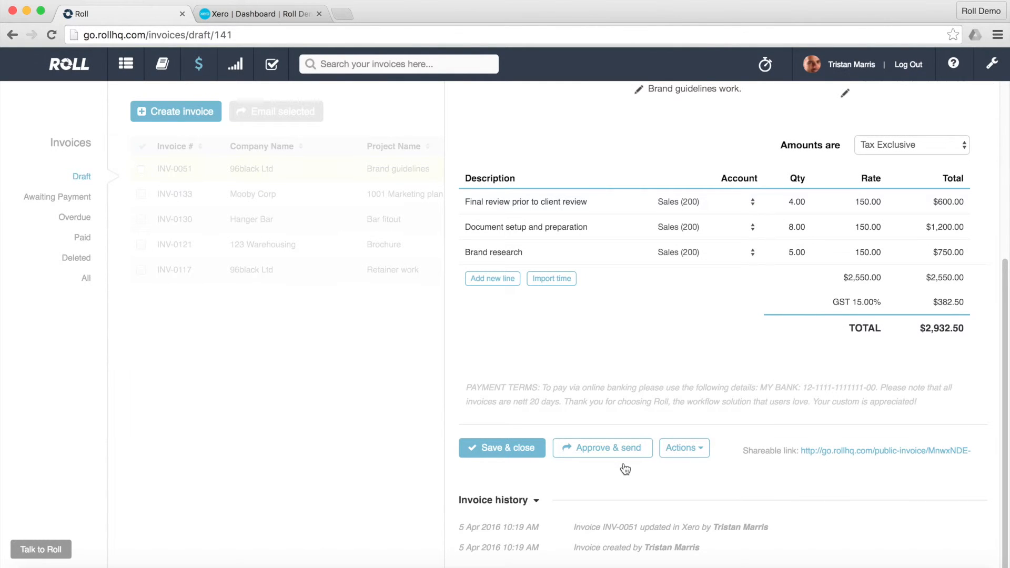
click(502, 447)
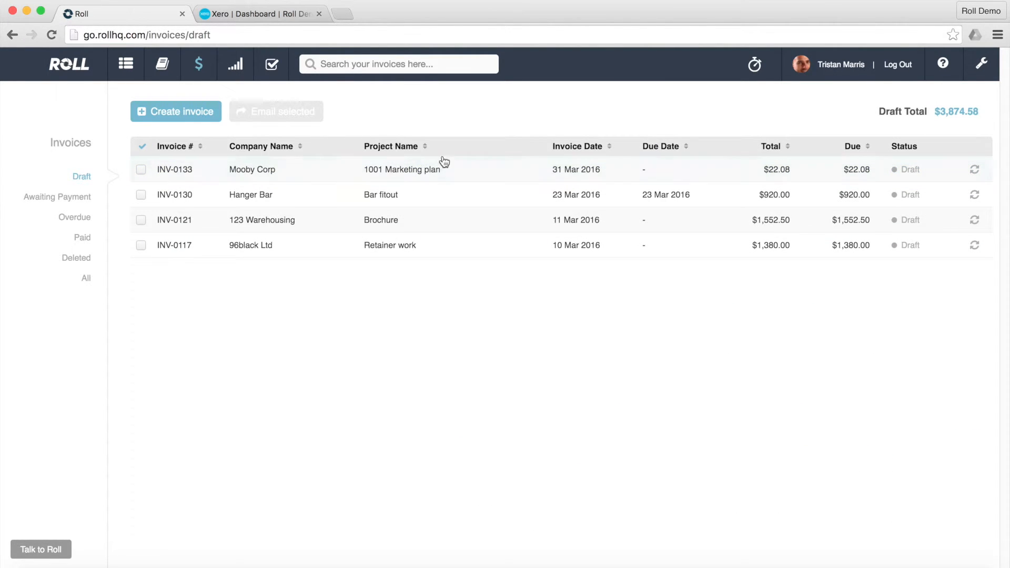
mouse_move(81, 199)
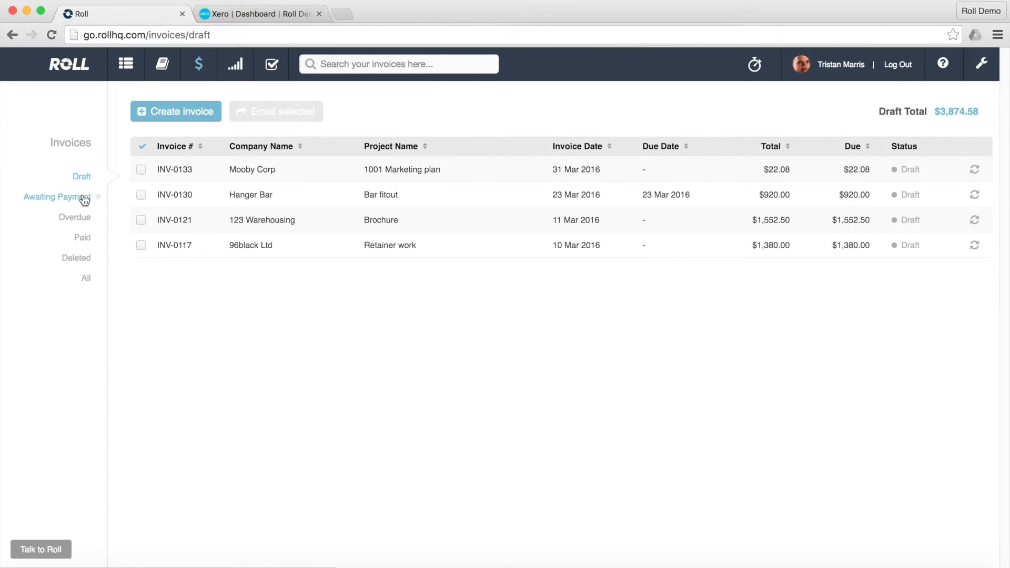
- List Awaiting Payment invoices, showing INV-0051 Sent for $2,932.50, due 20 May 2016
click(57, 197)
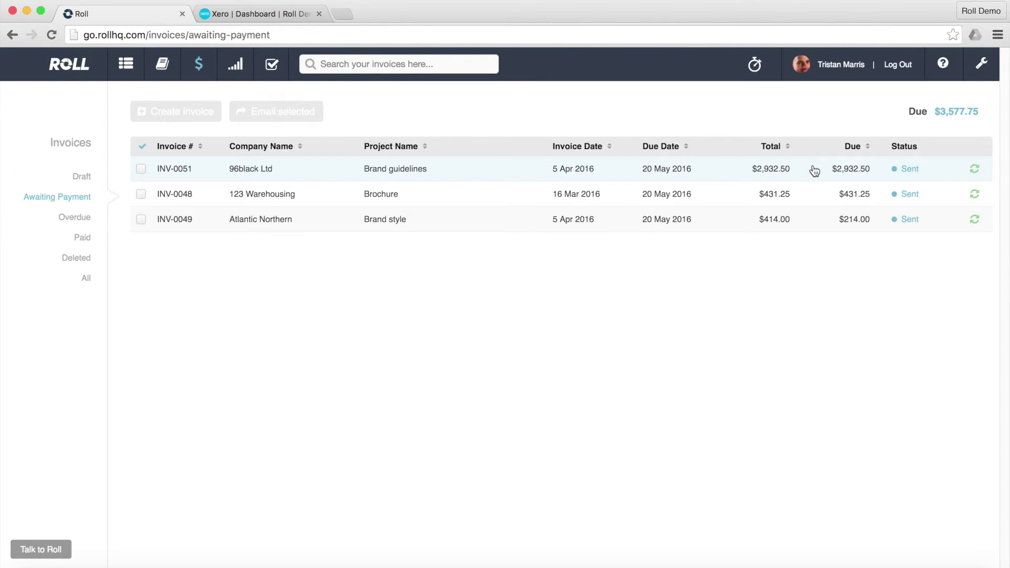
mouse_move(916, 174)
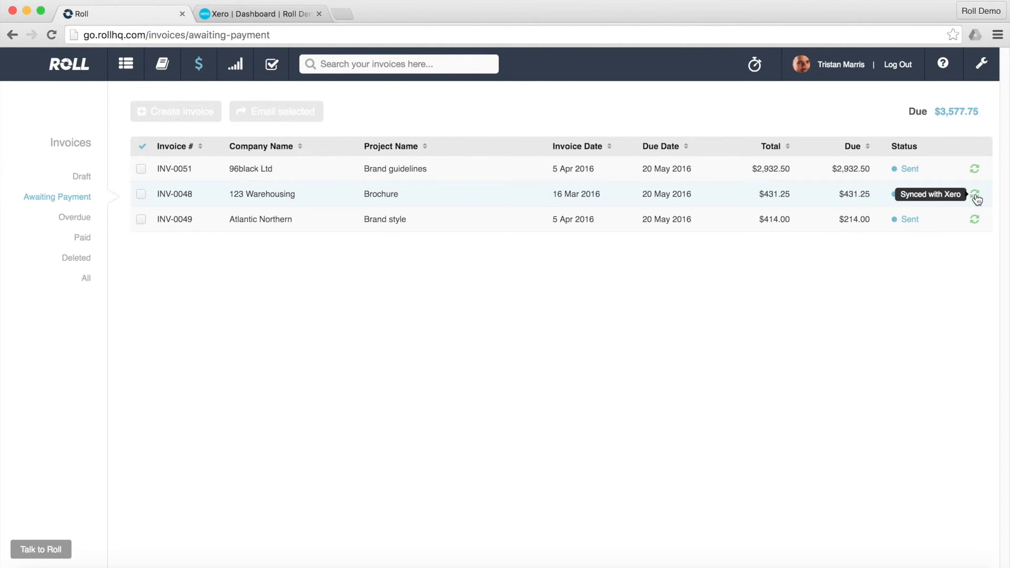
mouse_move(472, 256)
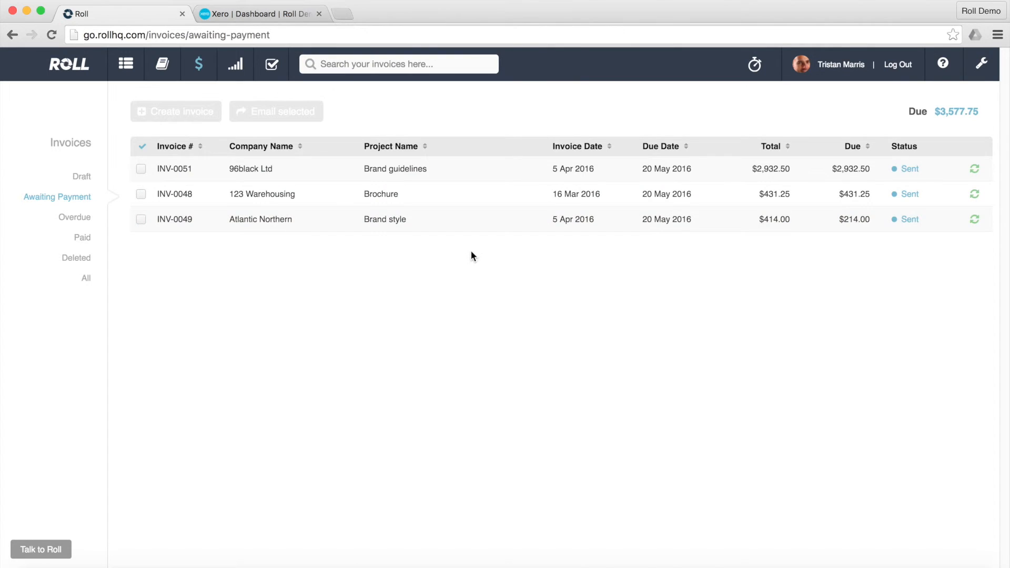
mouse_move(449, 278)
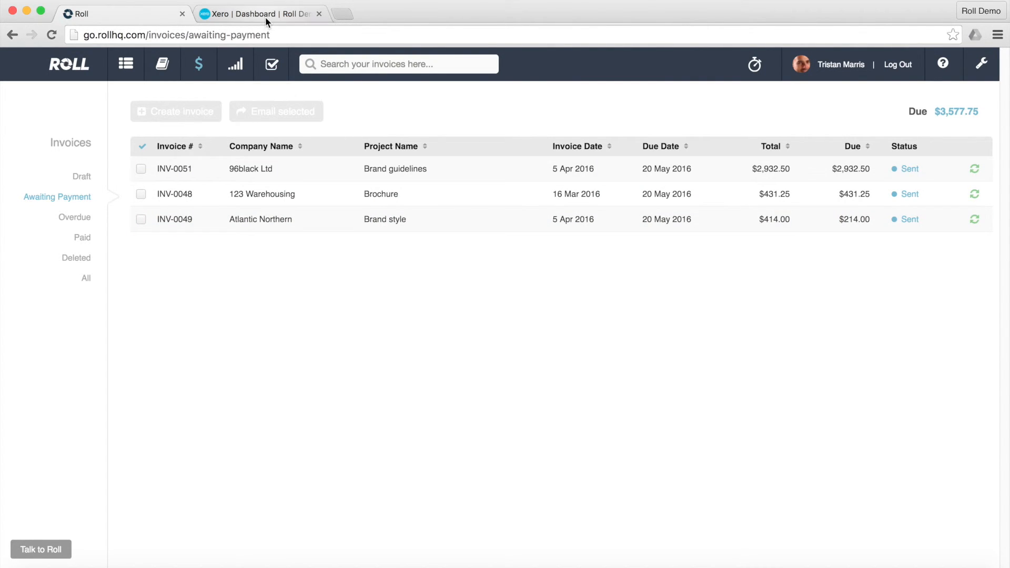
- Switch to the Xero dashboard tab to check the invoices owed panel
click(257, 14)
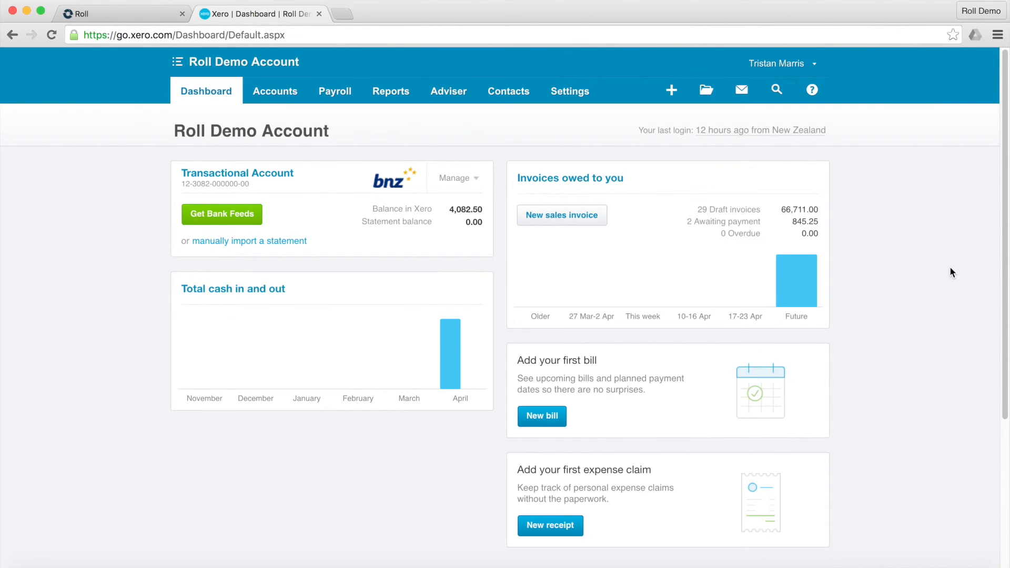
mouse_move(742, 294)
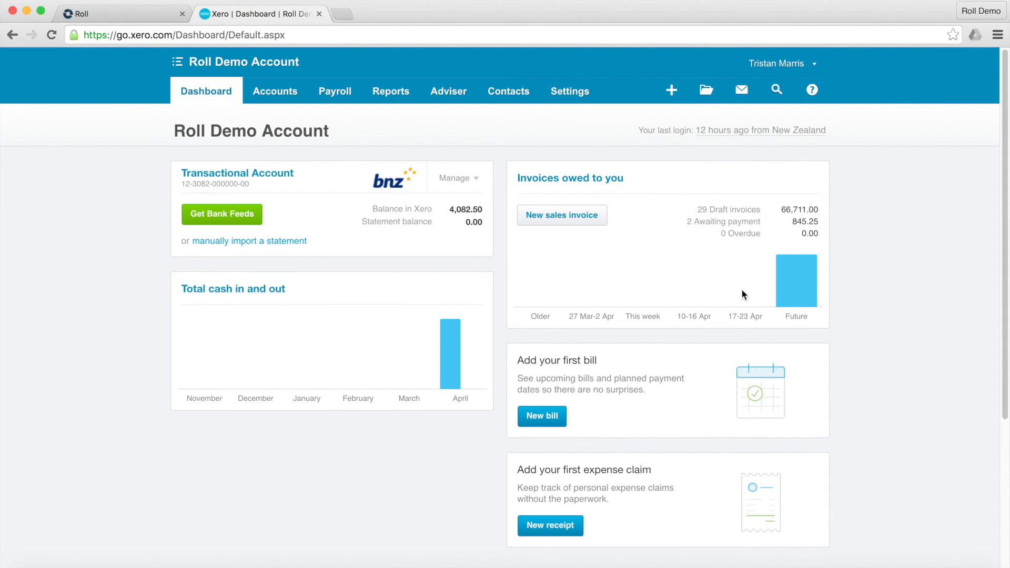
mouse_move(744, 225)
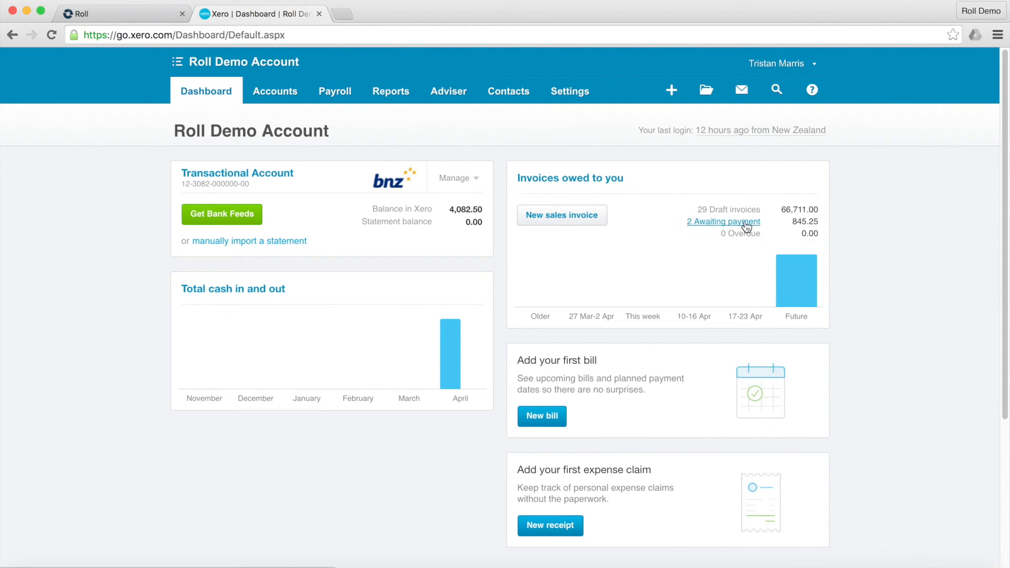
mouse_move(872, 236)
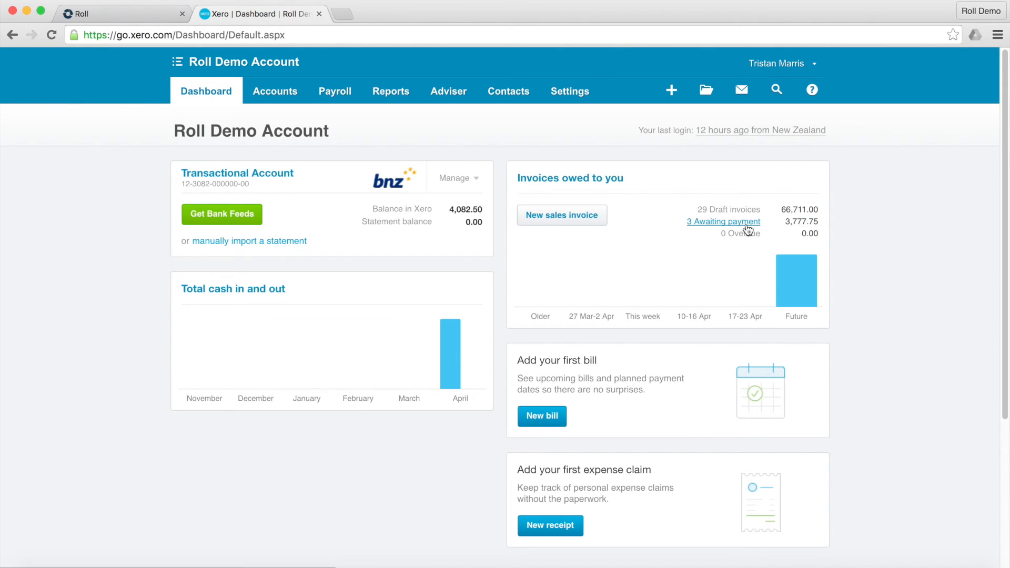
- Open Xero's three awaiting-payment invoices to confirm INV-0051 for 96black Ltd (2,932.50)
click(723, 221)
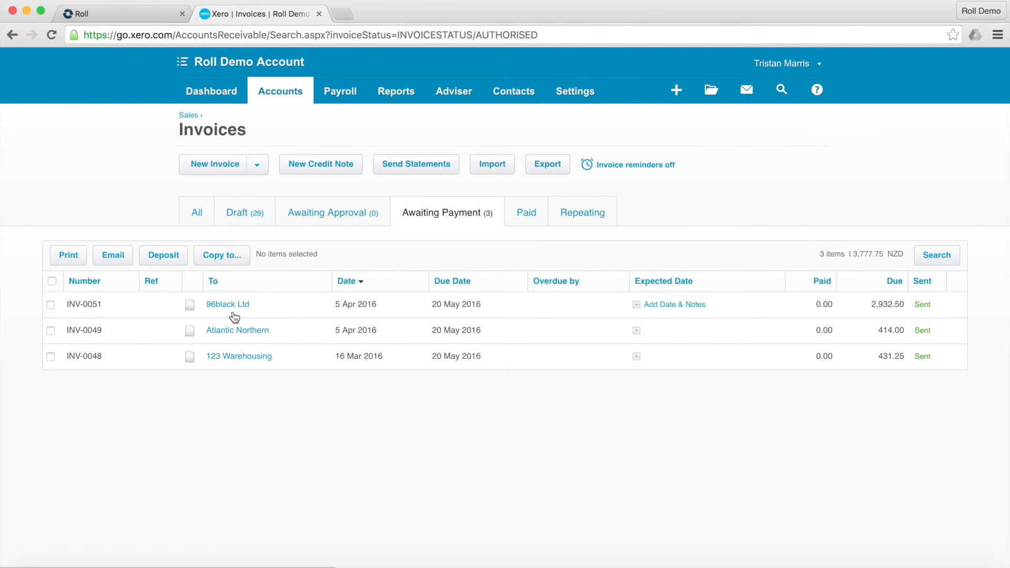
mouse_move(108, 305)
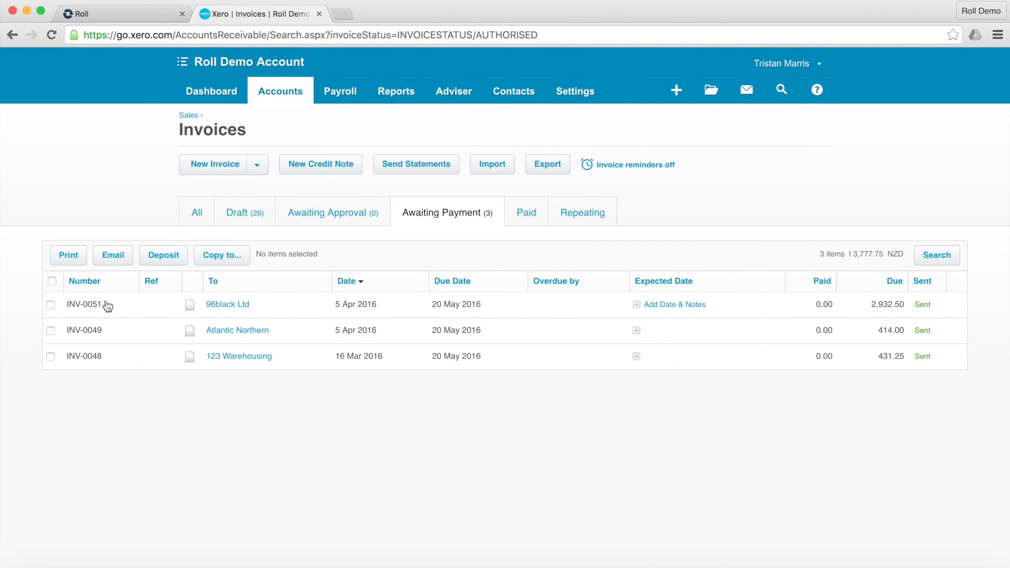
mouse_move(106, 312)
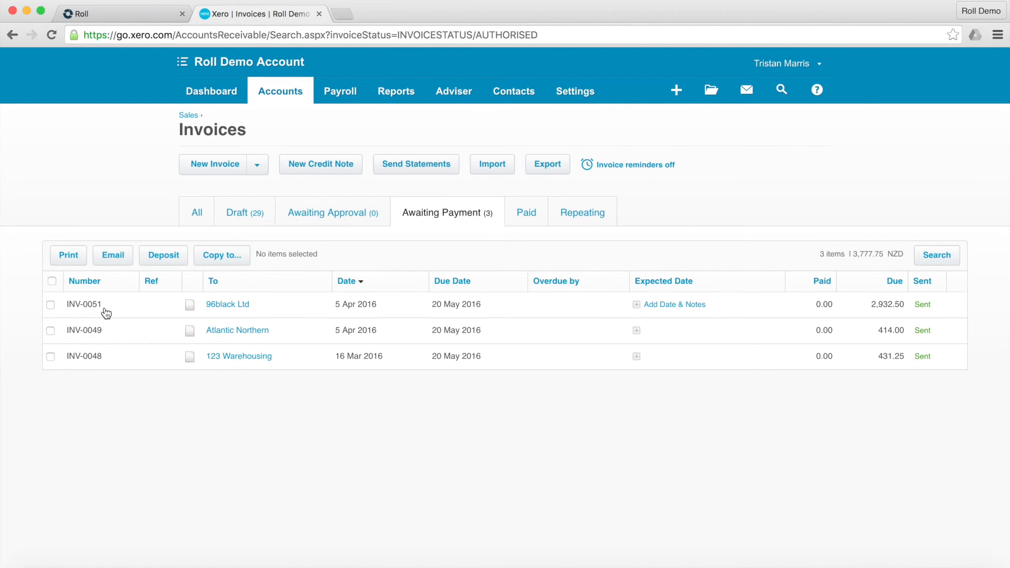
mouse_move(615, 307)
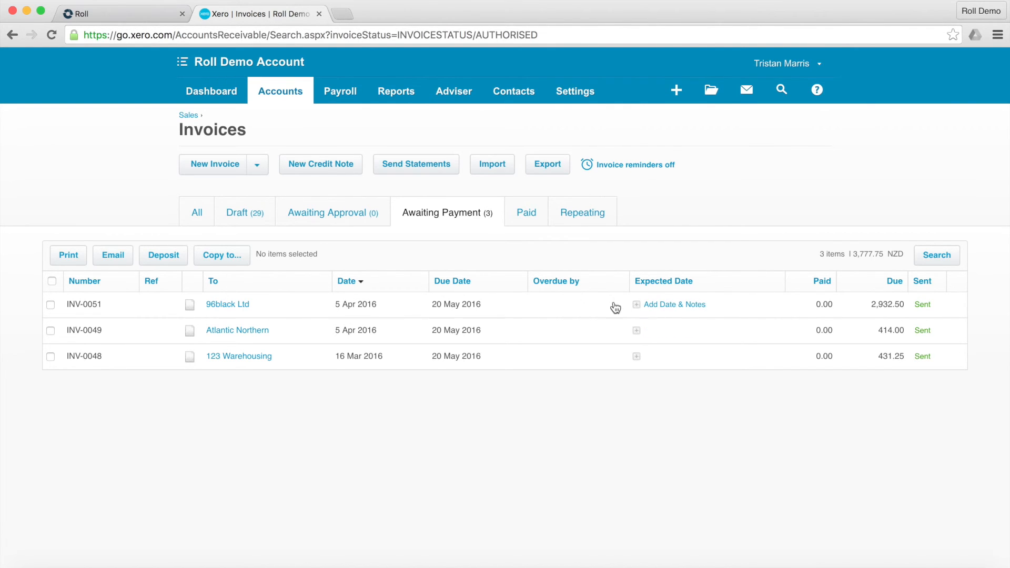
mouse_move(928, 308)
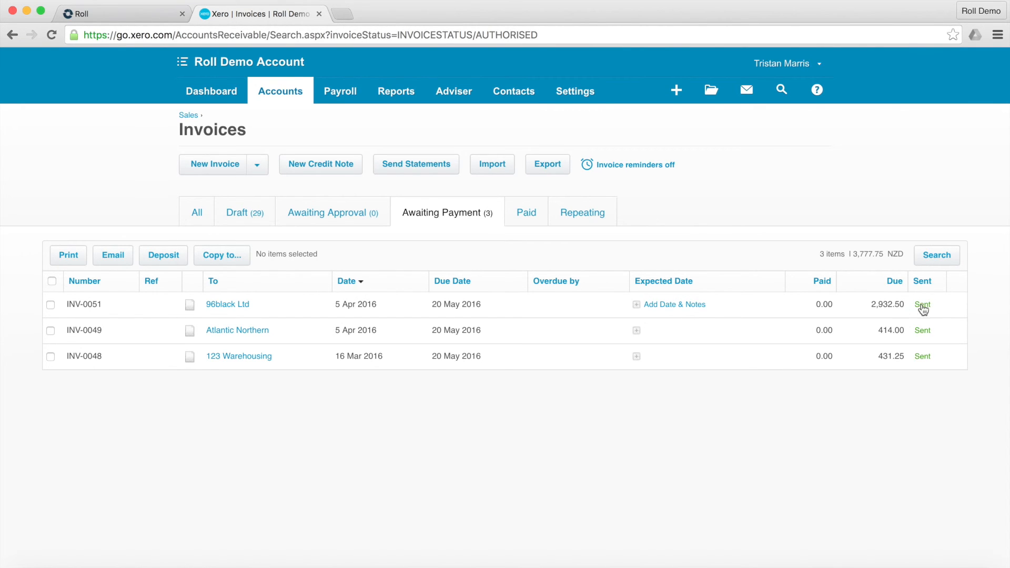
mouse_move(430, 311)
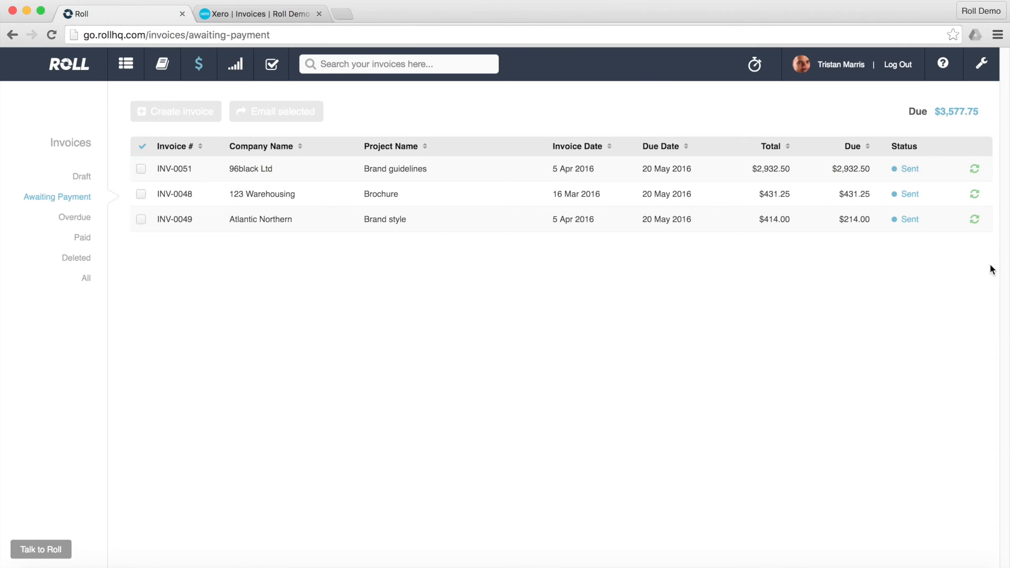
mouse_move(958, 171)
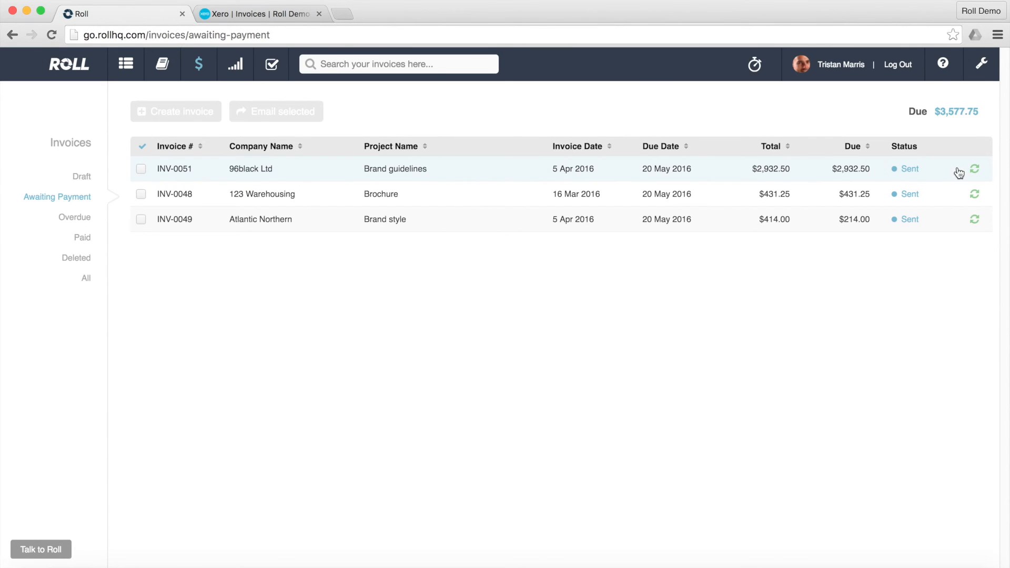
mouse_move(625, 180)
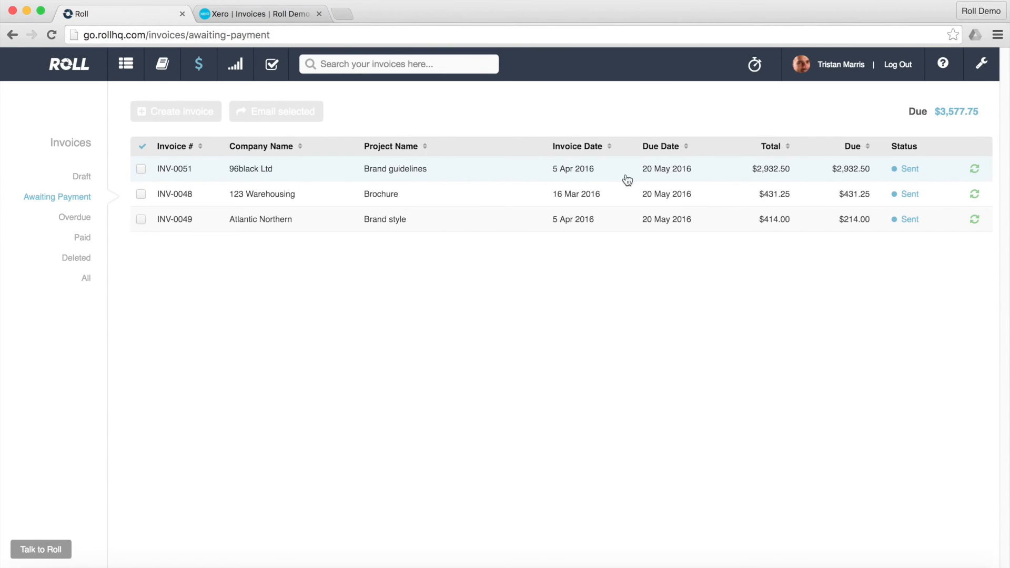
click(82, 238)
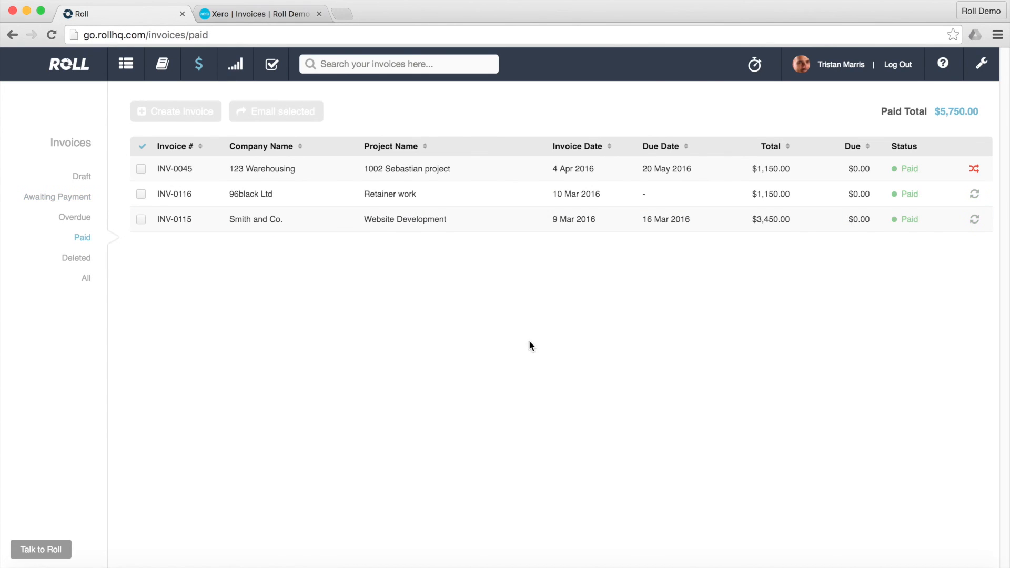
mouse_move(250, 169)
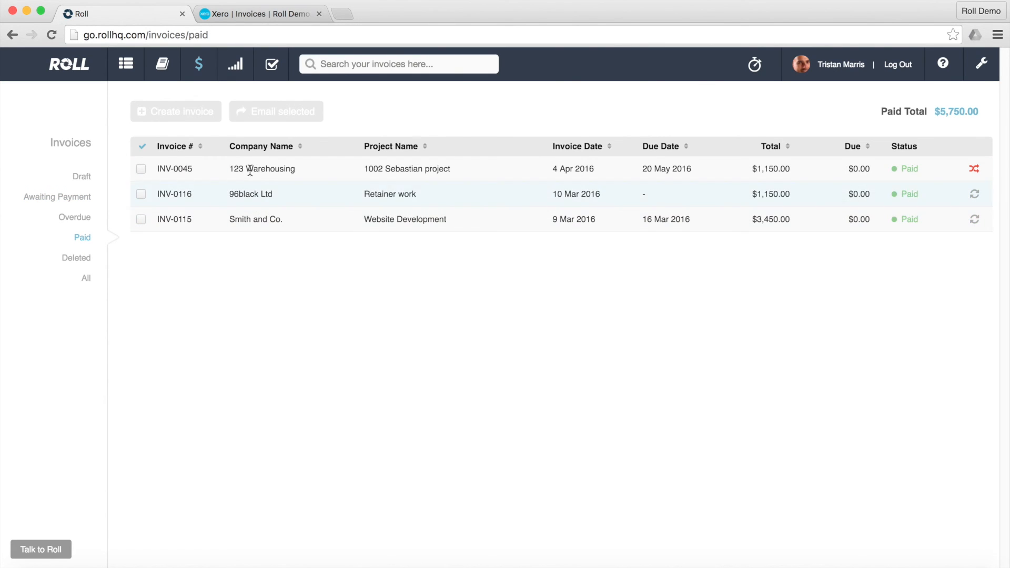
mouse_move(78, 215)
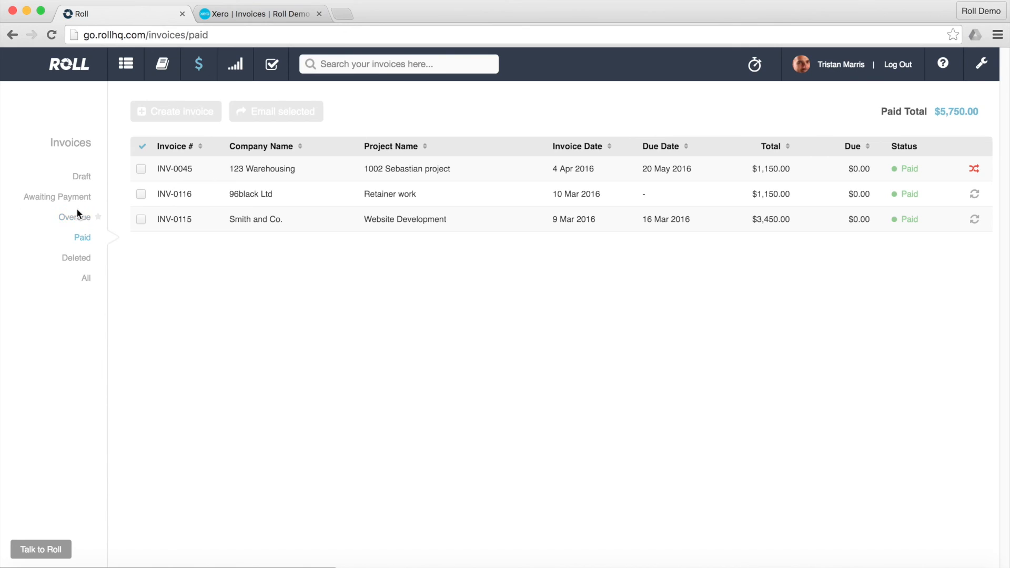
click(56, 197)
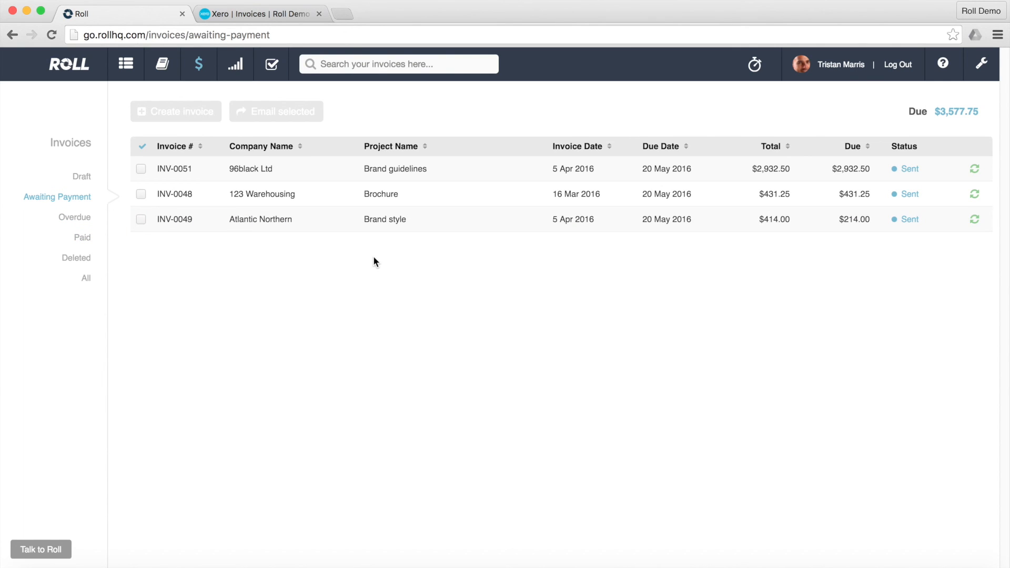